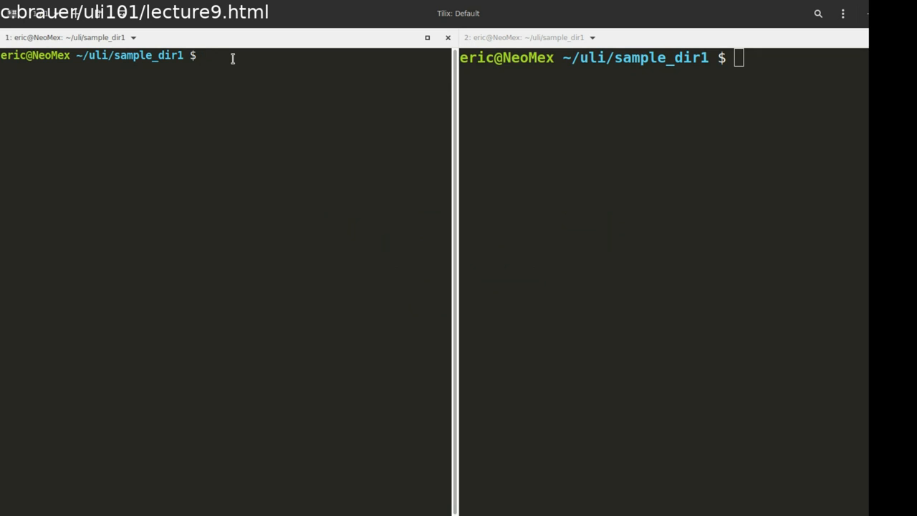
Run df in the left Tilix pane to list filesystem usage in 1K blocks.
left_click(222, 57)
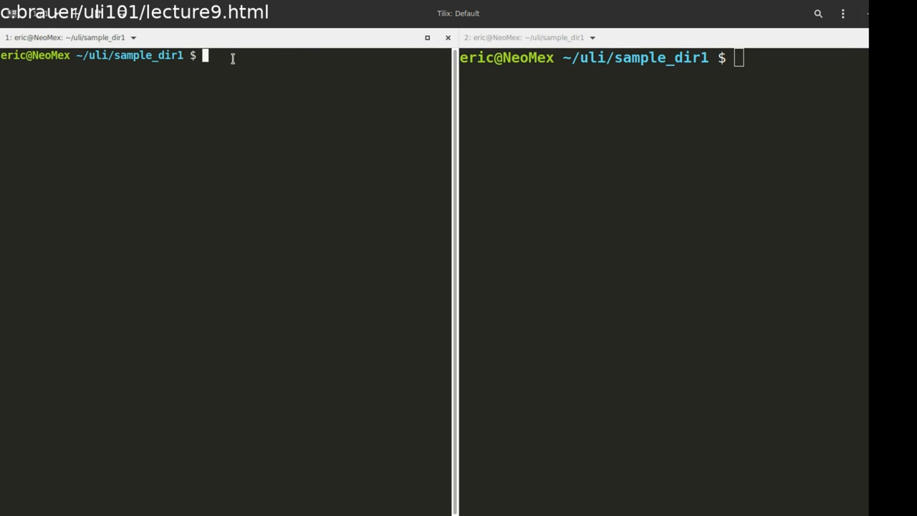
type("df")
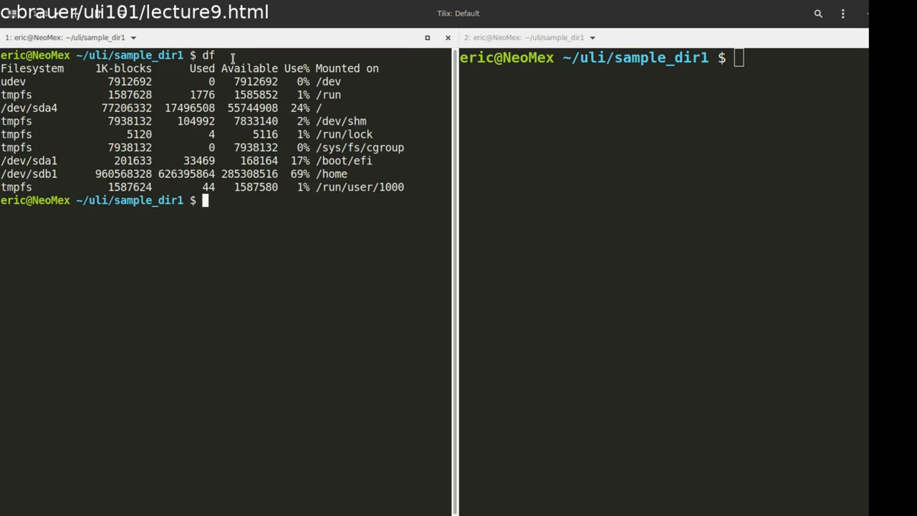
type("m")
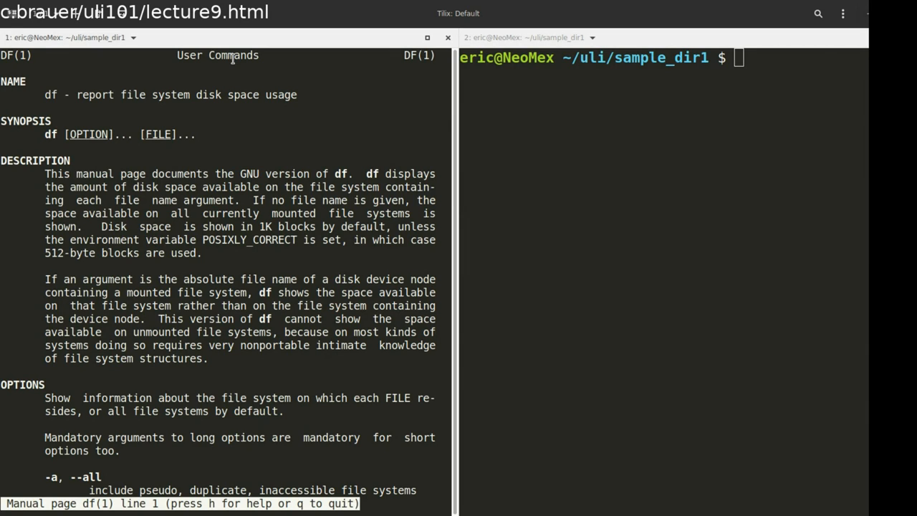
key("q")
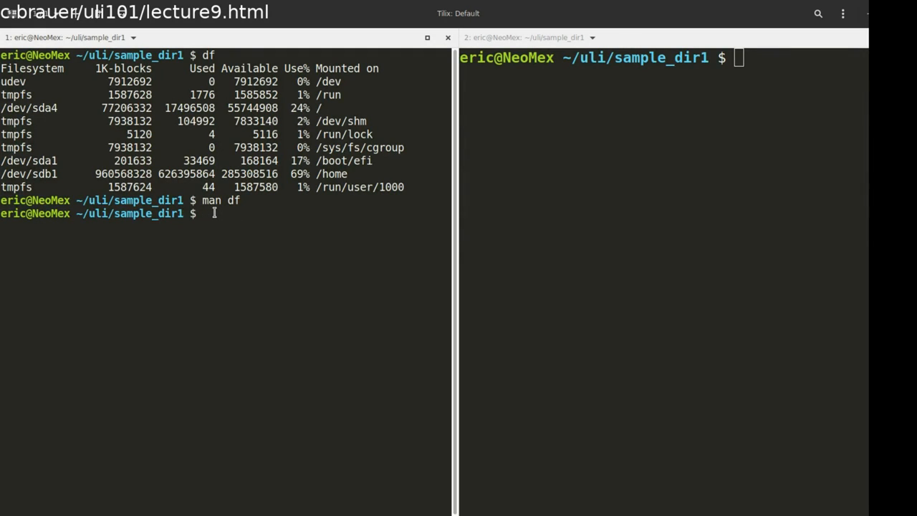
Run df -h and highlight the /dev/sda4 root row (74G, 24% used).
type("df -")
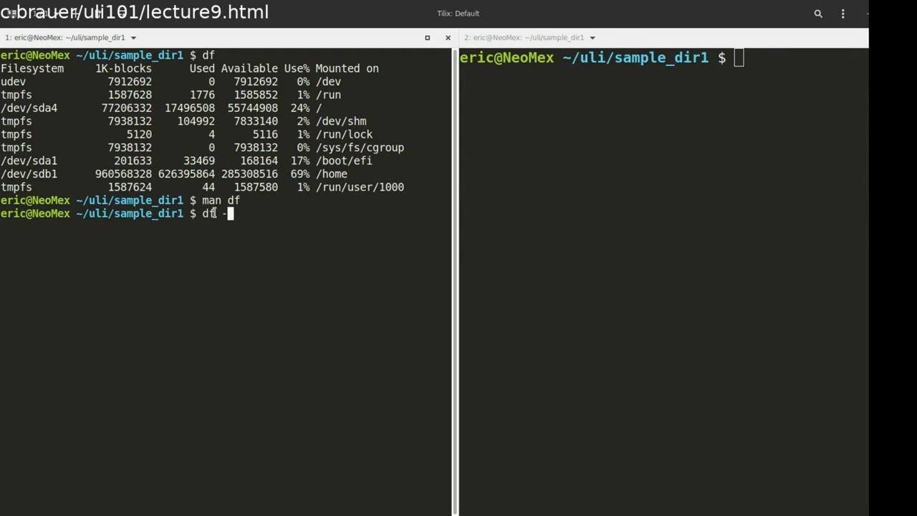
type("-h")
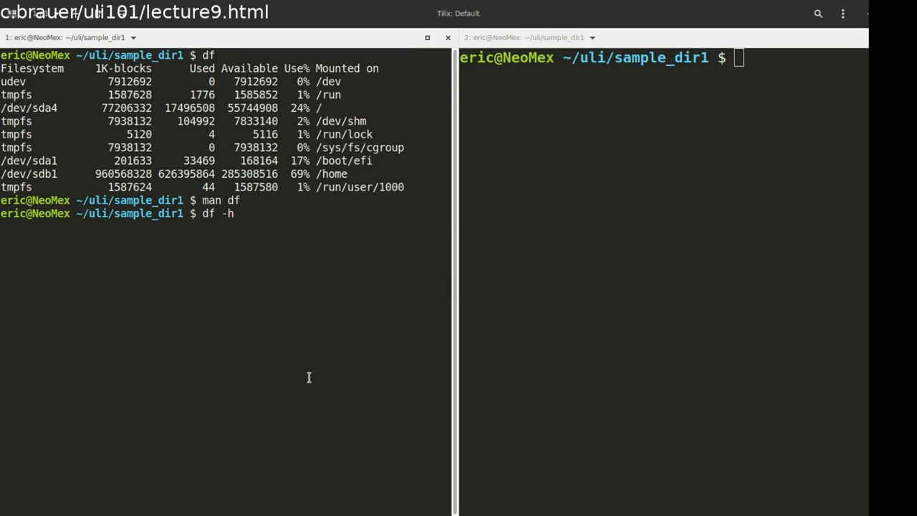
key("Return")
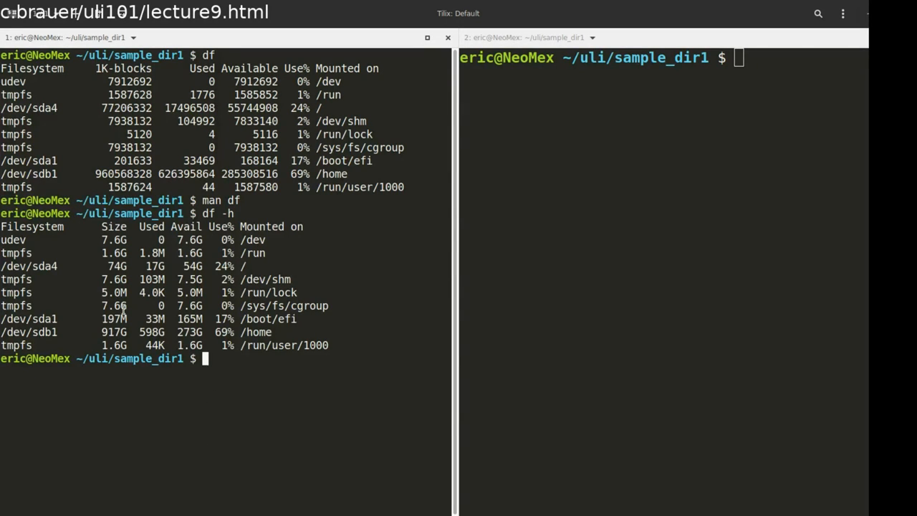
mouse_move(320, 338)
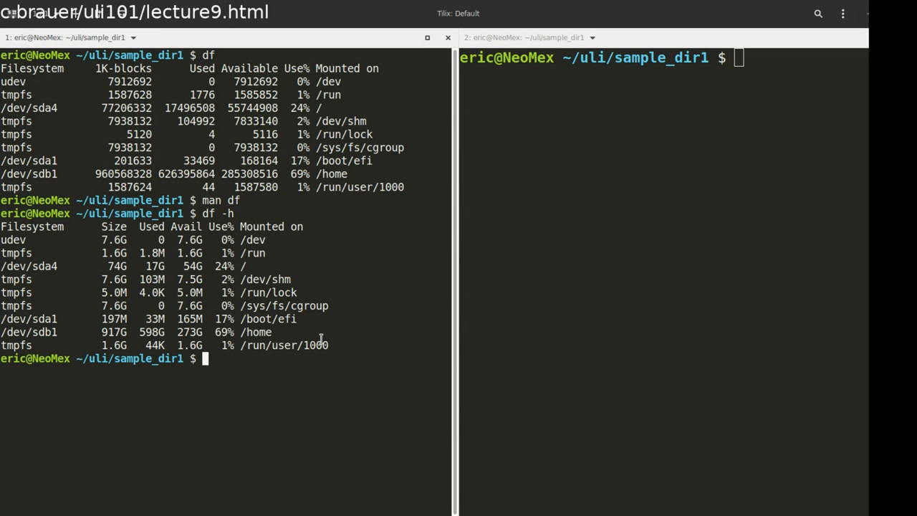
left_click_drag(43, 331, 330, 345)
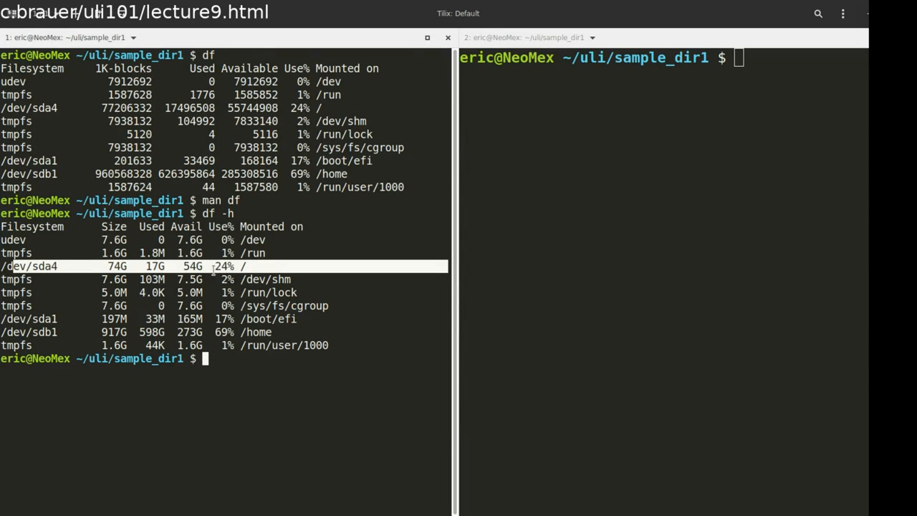
mouse_move(229, 283)
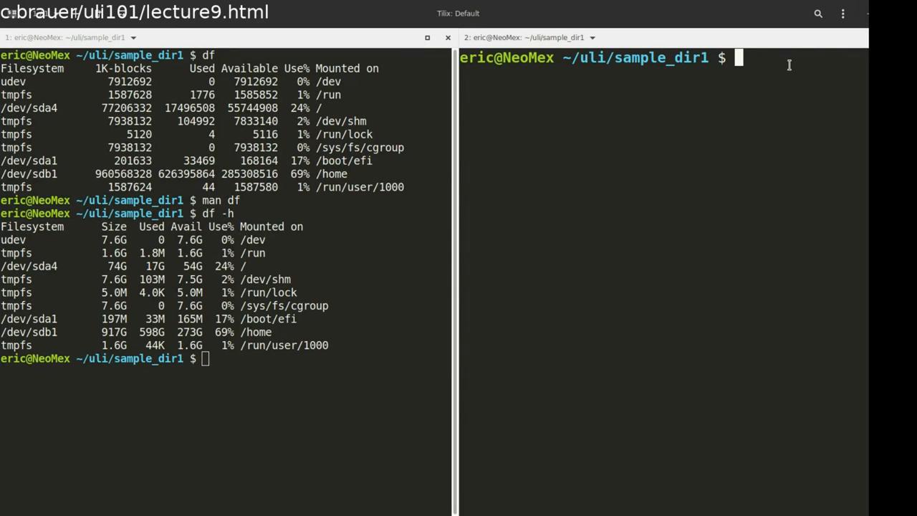
SSH into Matrix, view its df -h output (/ at 50G, 15% used), then log out.
type("ssh matrix")
type("df -h")
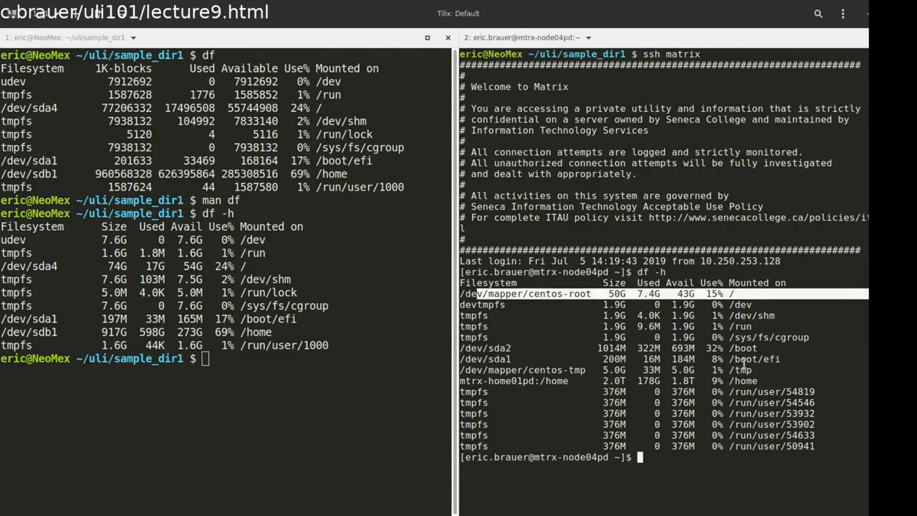
mouse_move(729, 385)
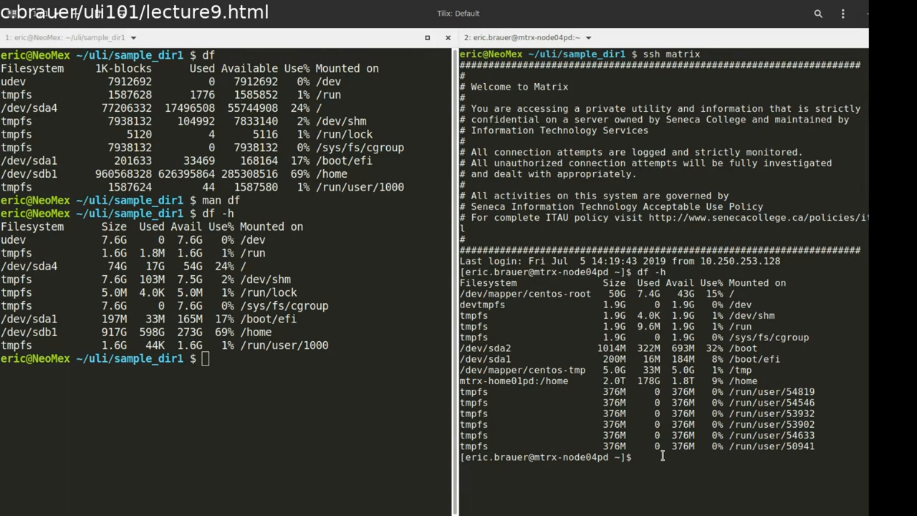
type("logout")
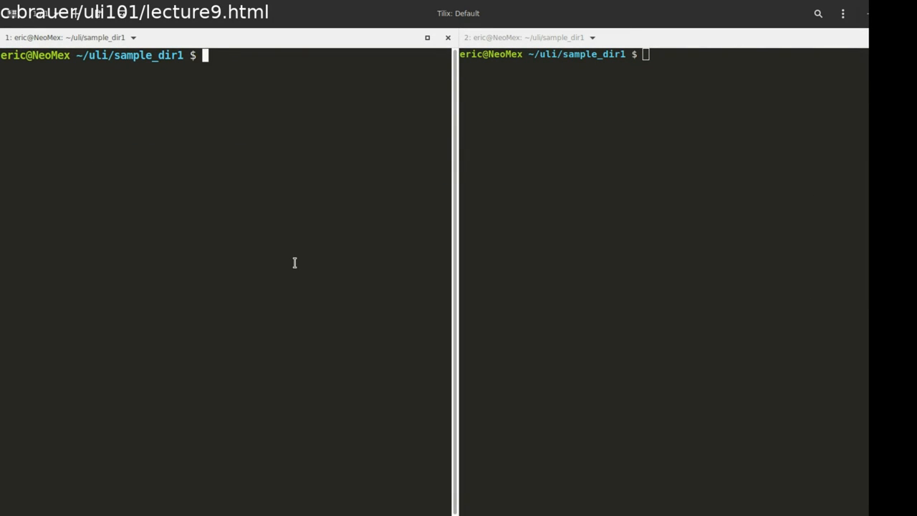
Run du in sample_dir1 (total 448), then view the du manual page.
type("du")
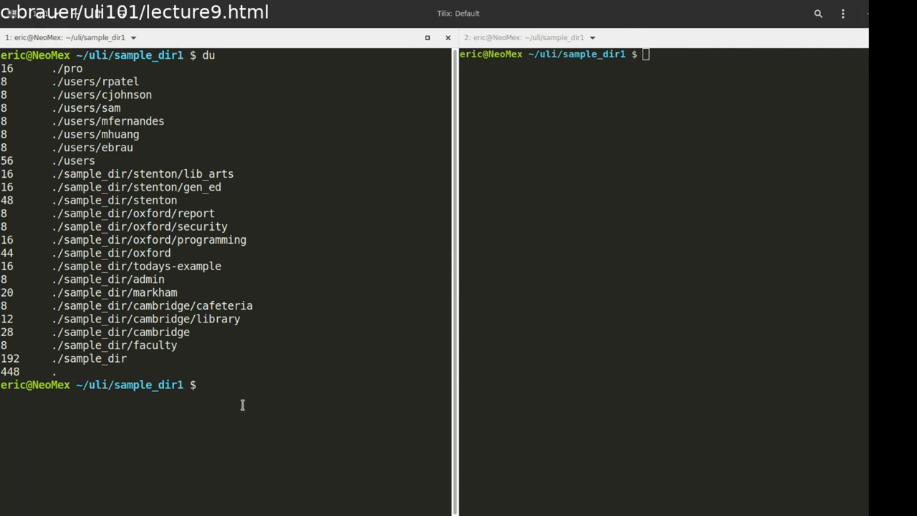
type("man")
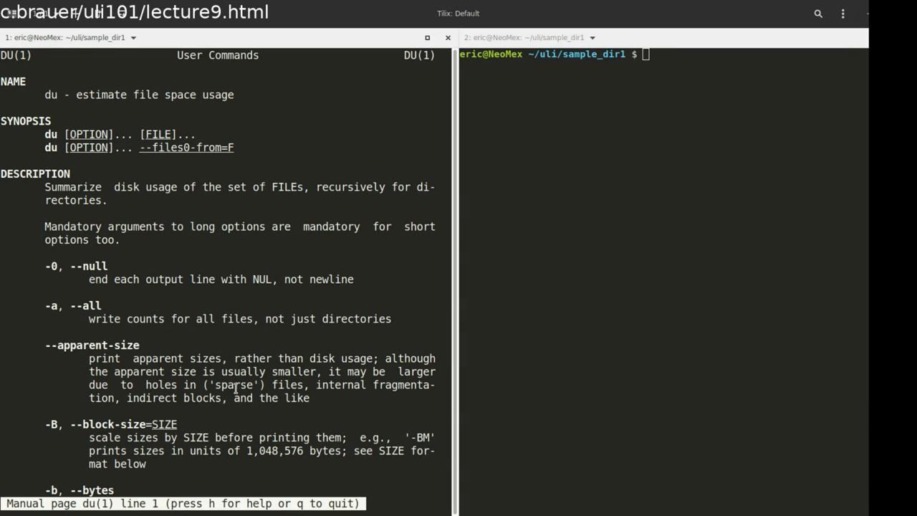
key("q")
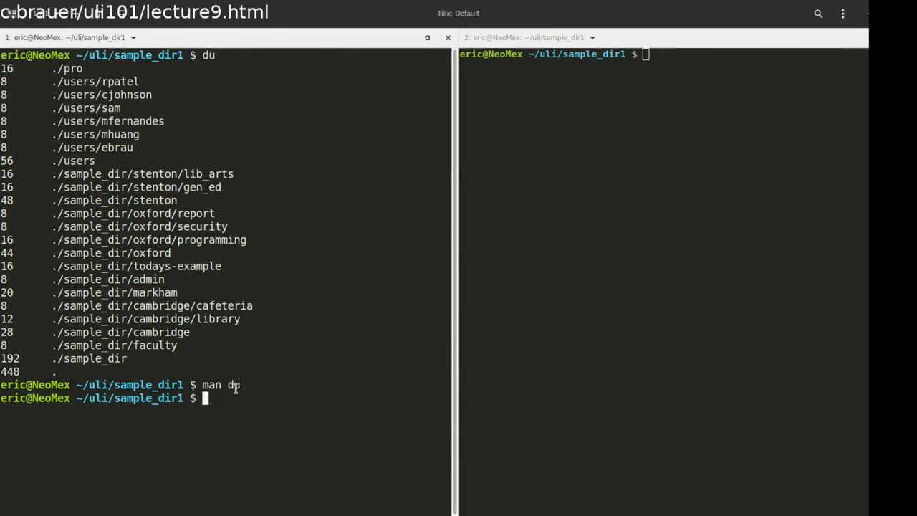
type("du")
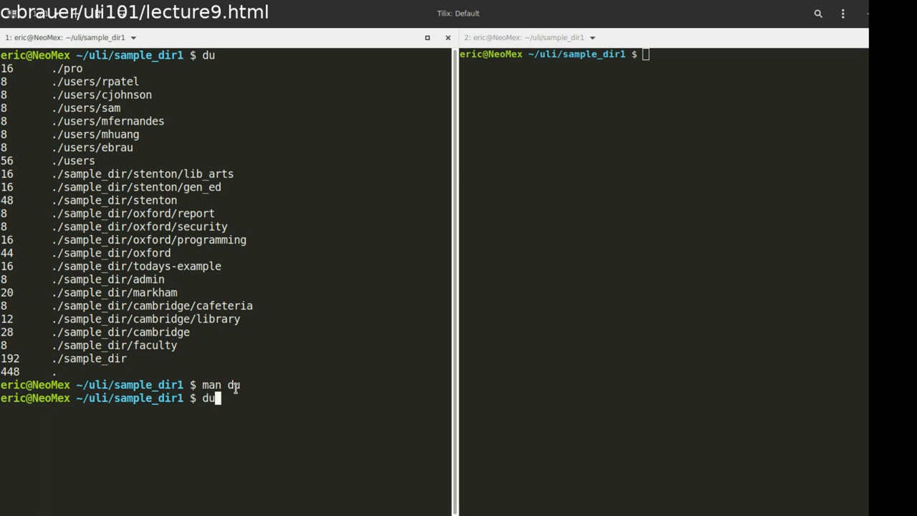
Run du -h to show per-directory sizes in human-readable units, totalling 448K.
type("-")
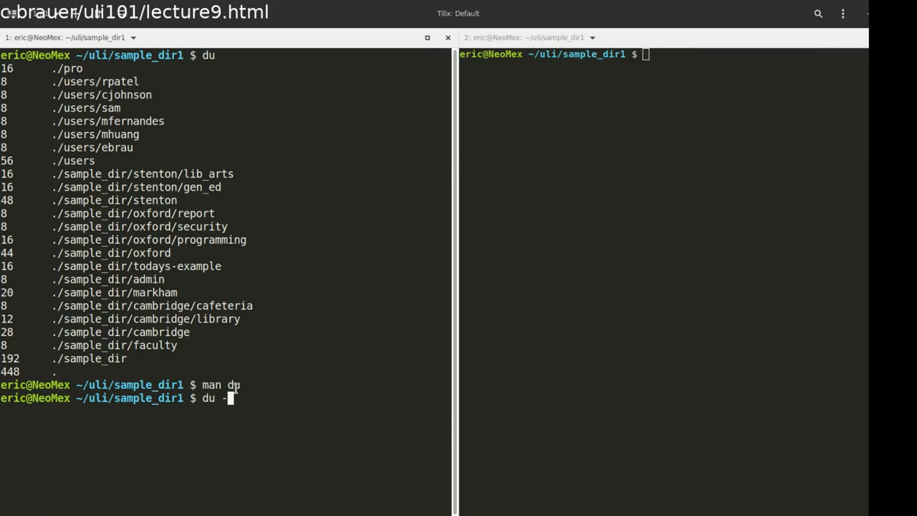
type("h")
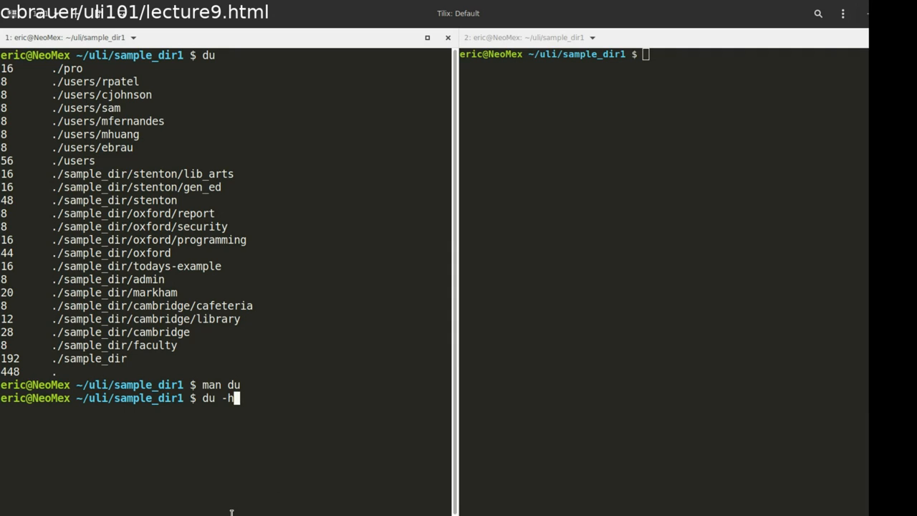
key("Return")
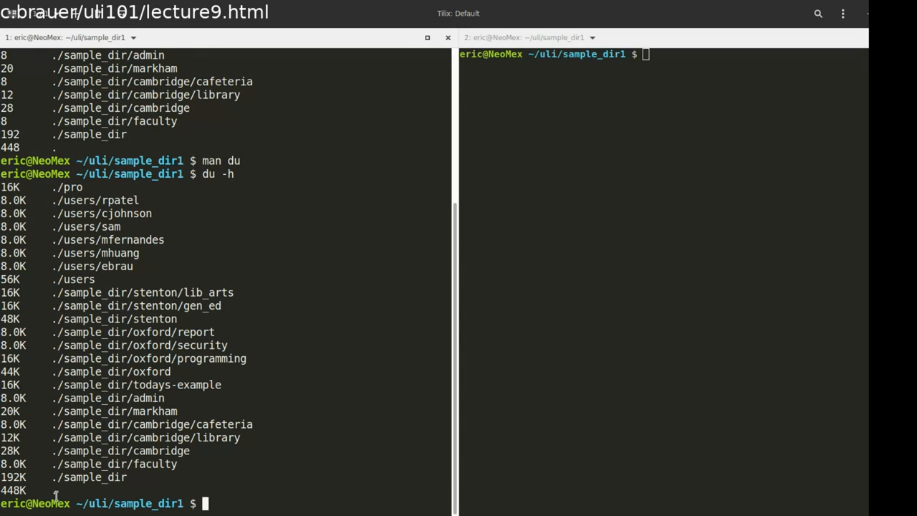
mouse_move(63, 200)
type("du -s")
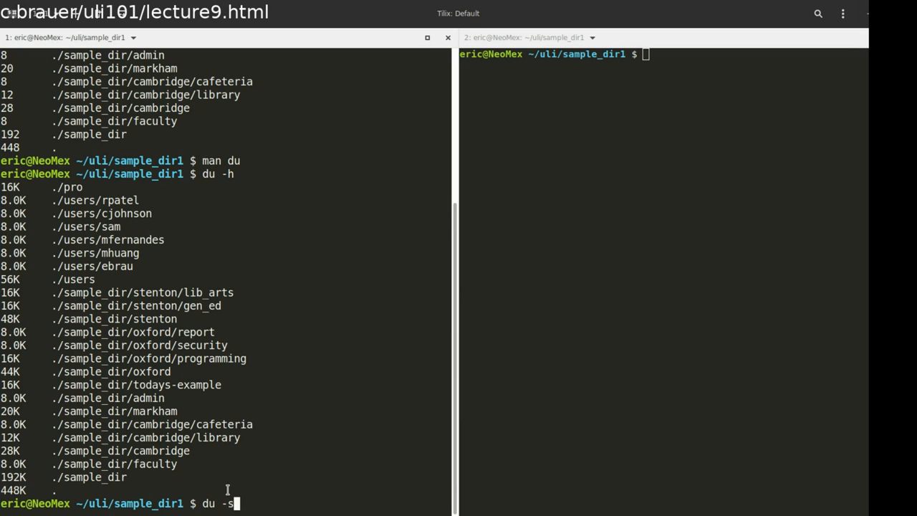
Run du -sh for a one-line 448K total, then cd to the home directory.
type("h")
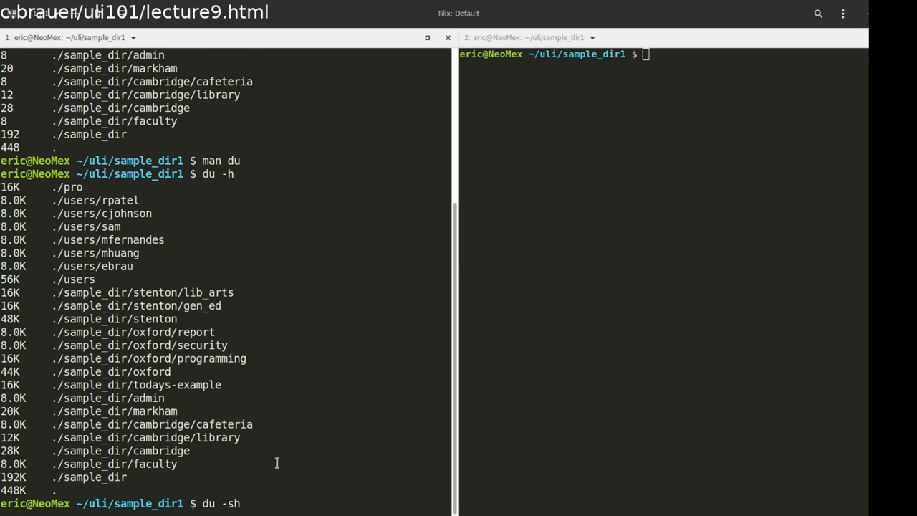
key("Return")
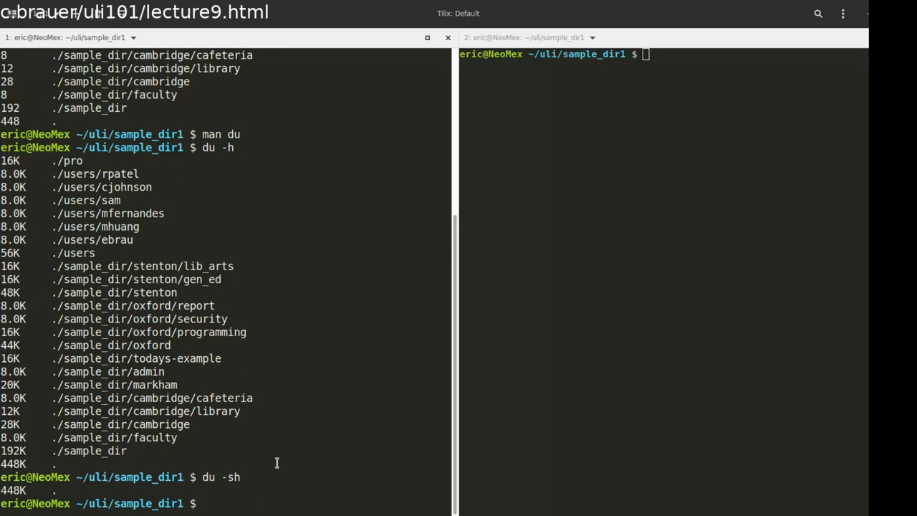
type("cd")
type("du -sh")
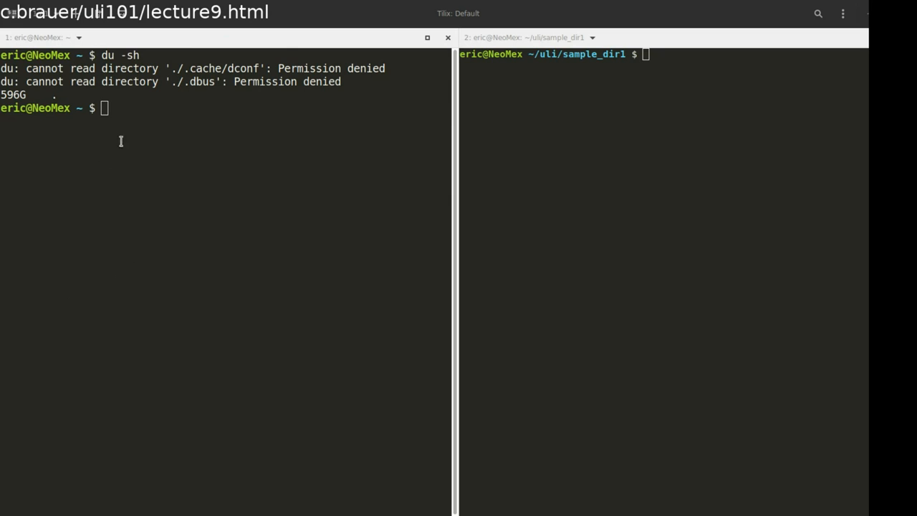
mouse_move(126, 108)
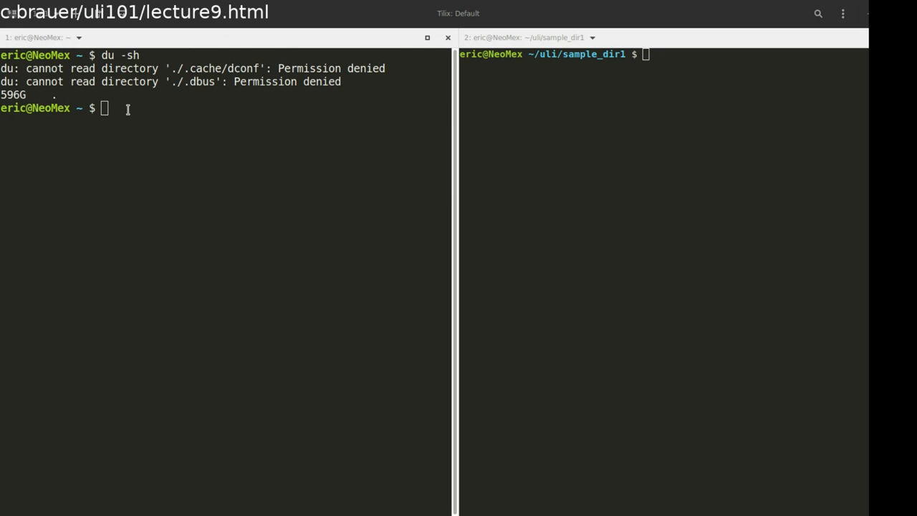